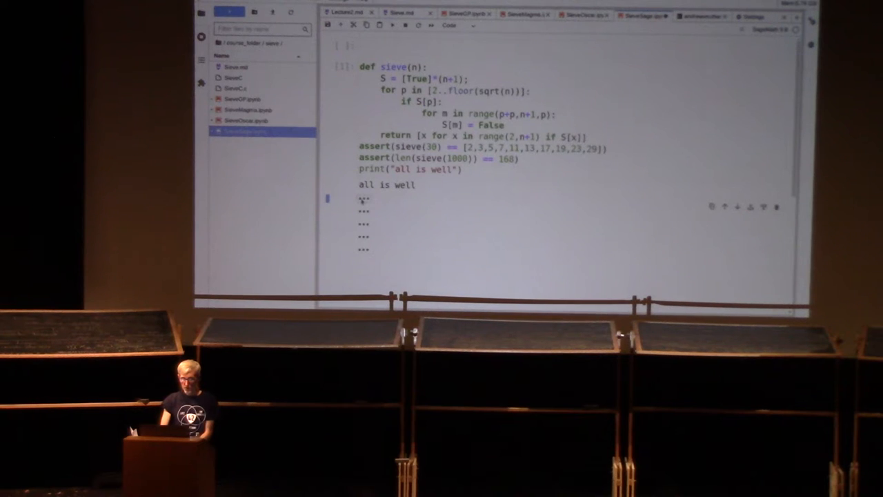
text(%time print(len(sieve(10^7))))
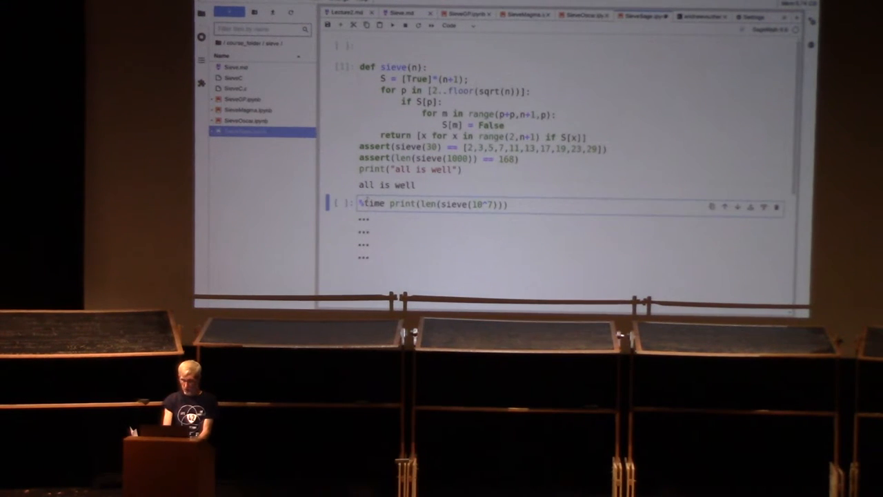